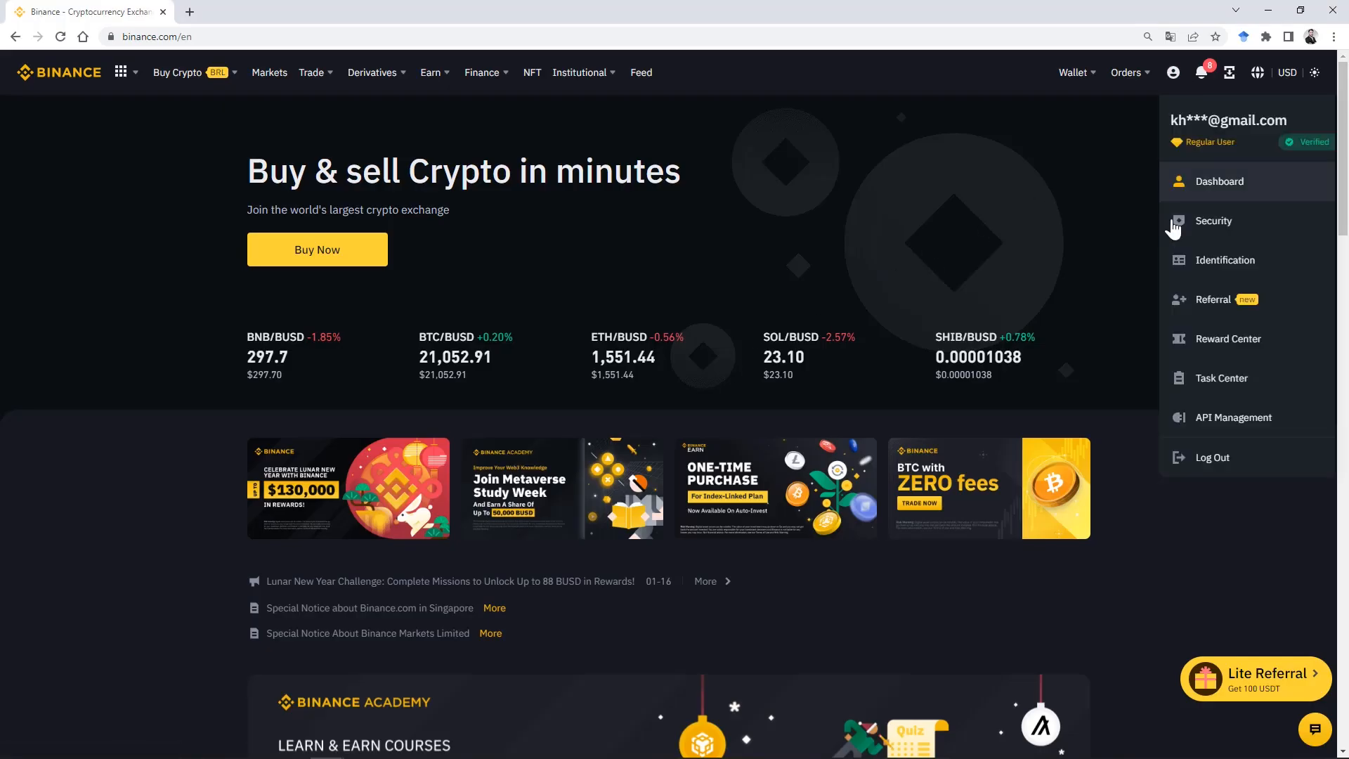
Open the API Management page from the Binance profile menu.
{"action": "left_click", "coordinate": [1230, 417]}
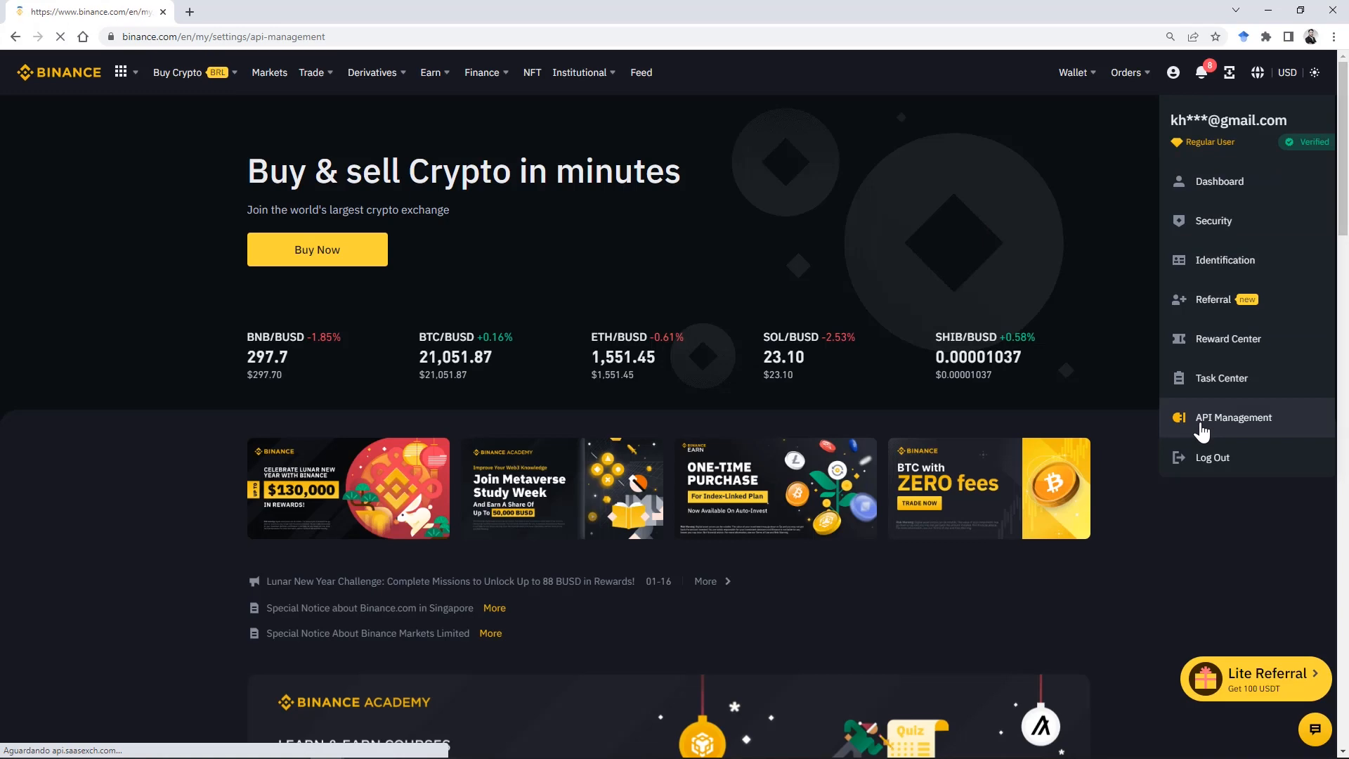
{"action": "left_click", "coordinate": [1232, 418]}
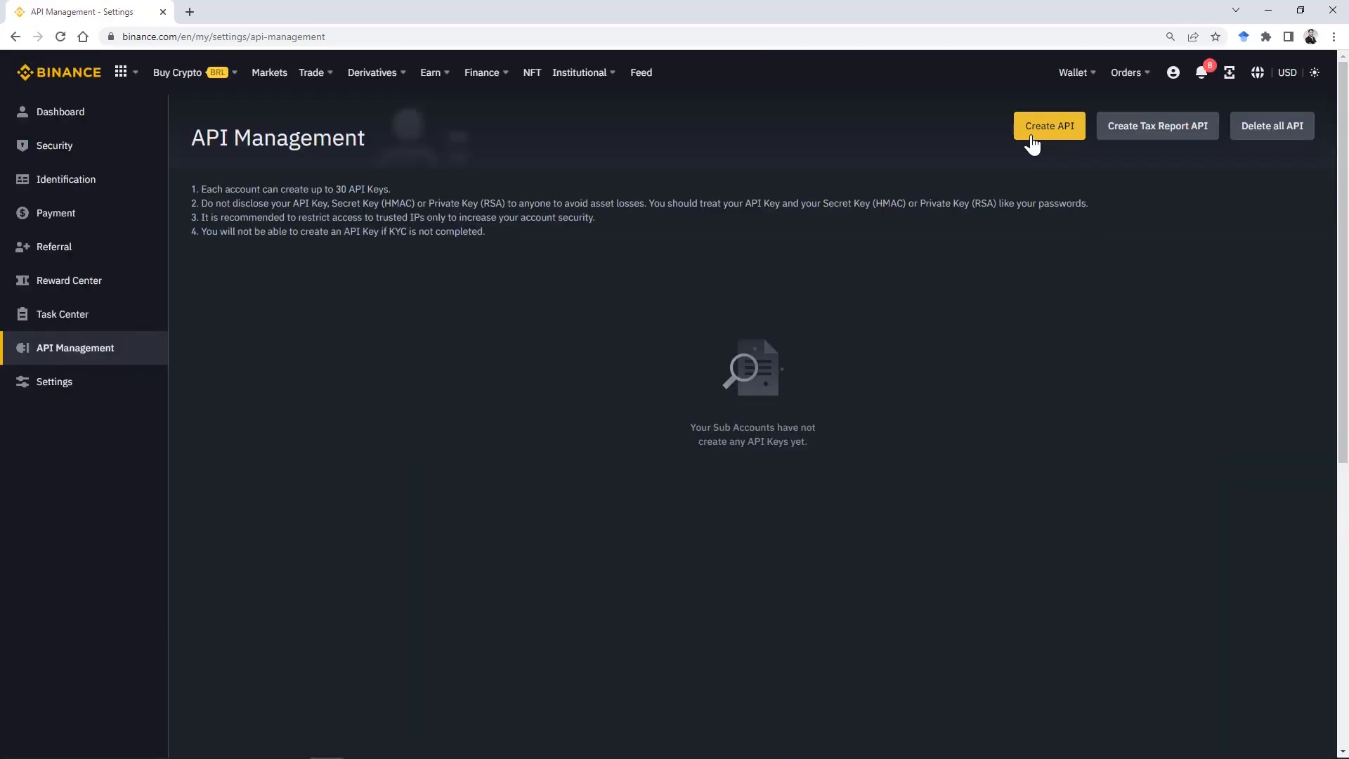
Create a system-generated API key labelled 'Vector'.
{"action": "left_click", "coordinate": [1048, 125]}
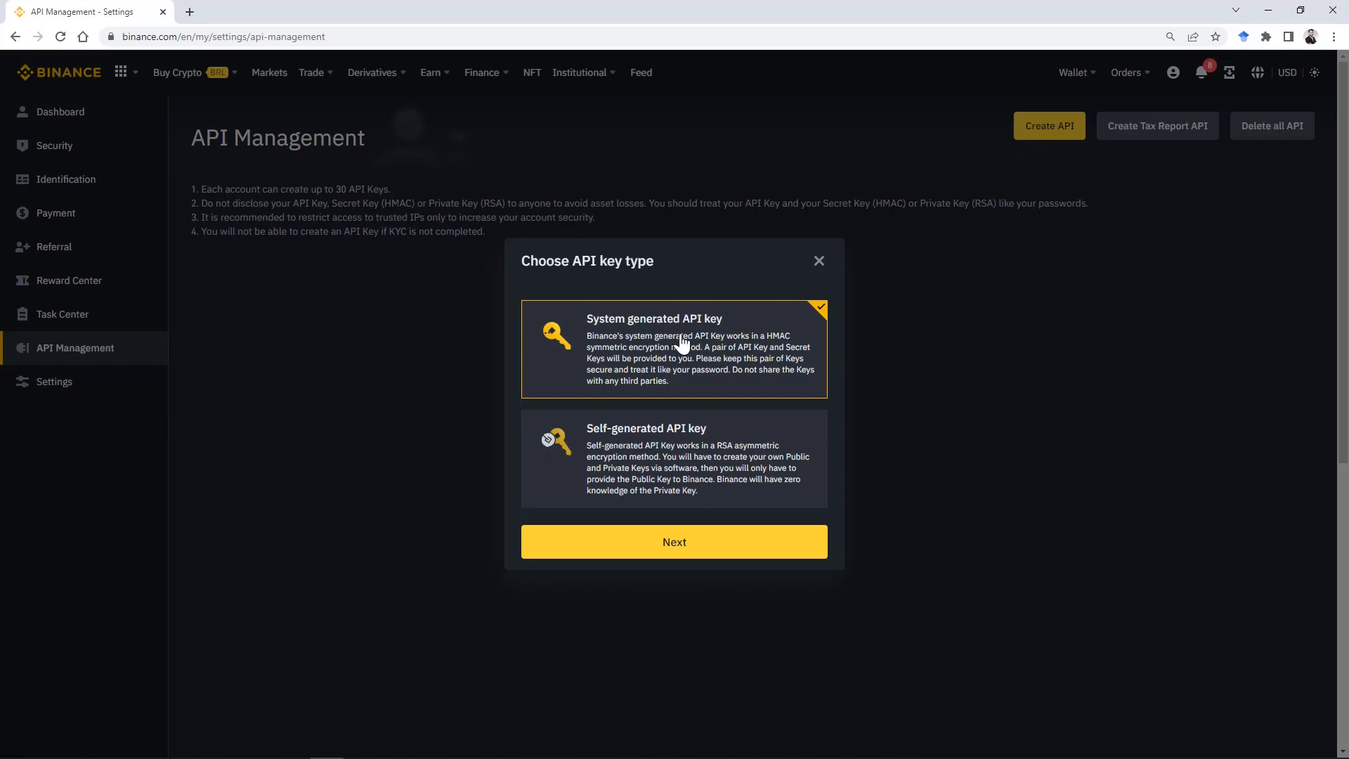
{"action": "mouse_move", "coordinate": [705, 481]}
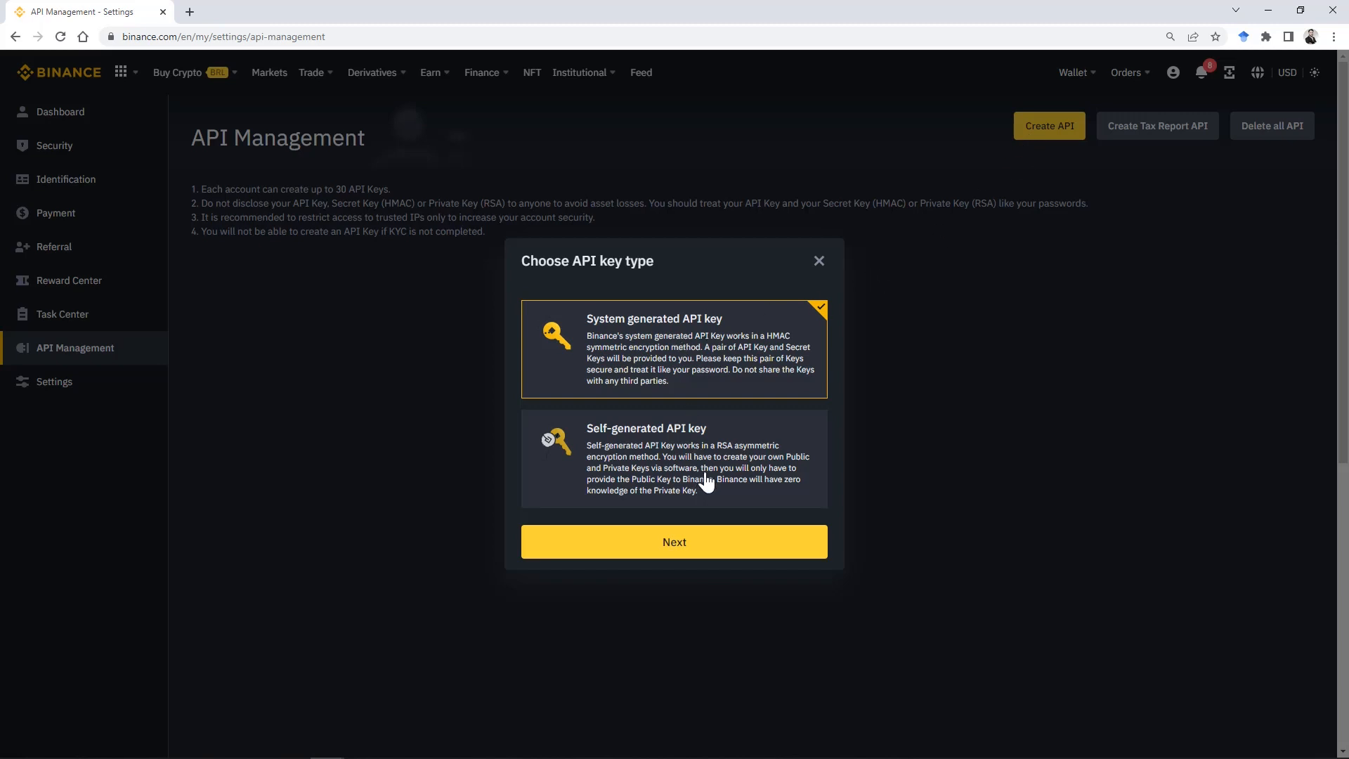
{"action": "mouse_move", "coordinate": [710, 474]}
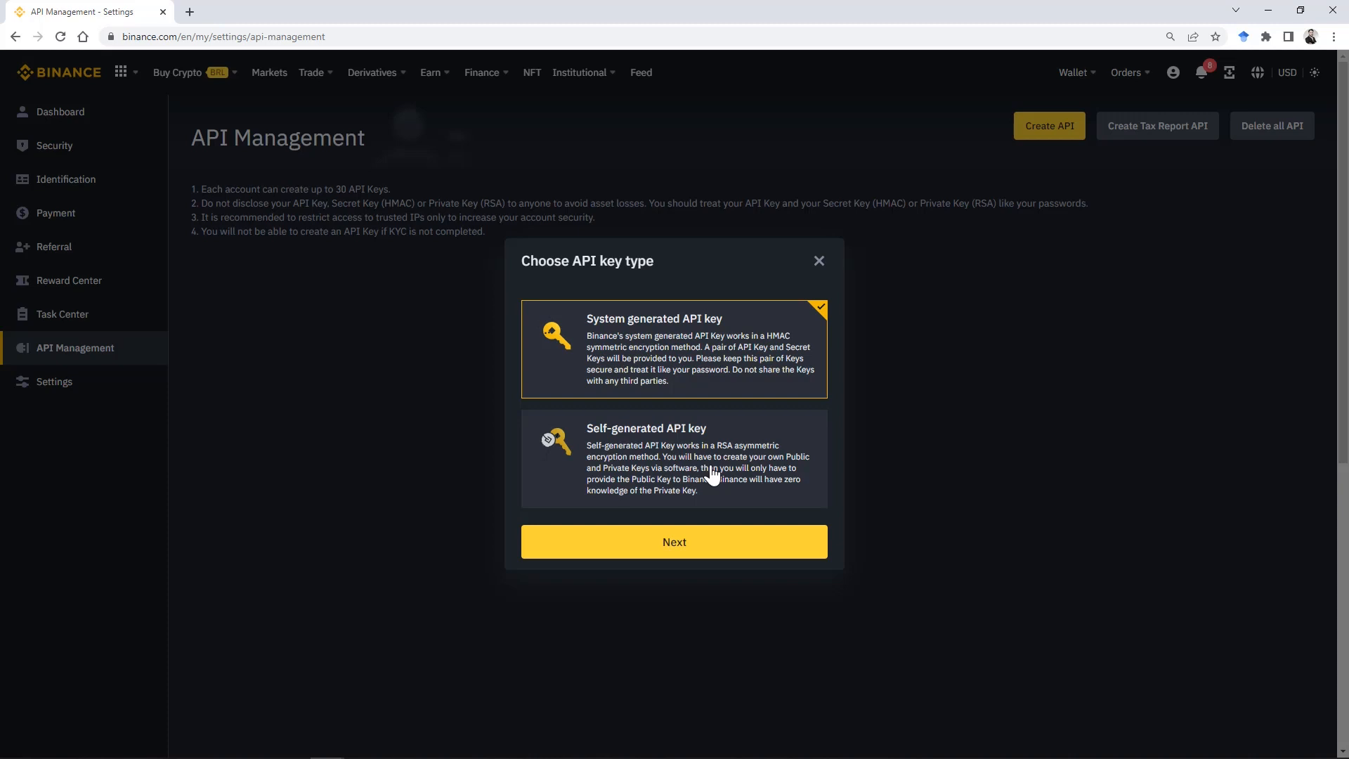
{"action": "mouse_move", "coordinate": [716, 431]}
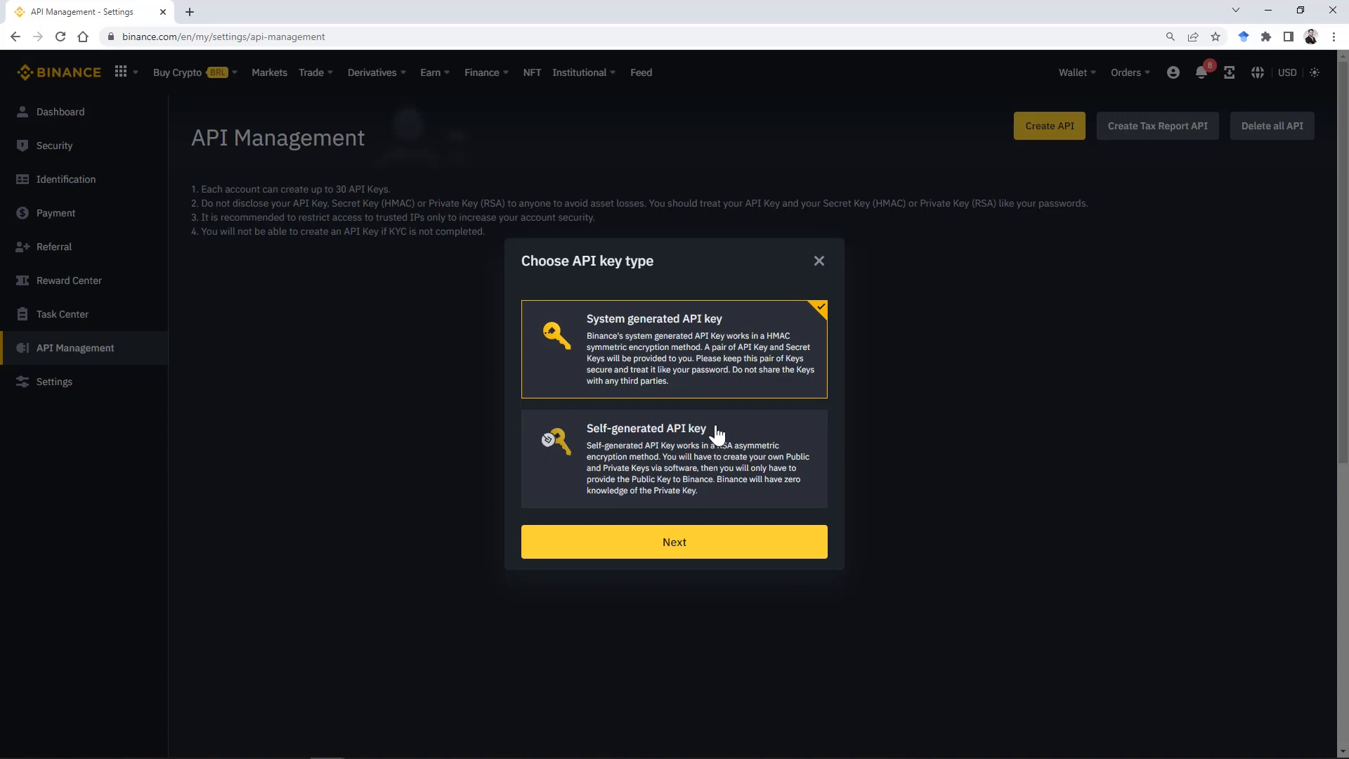
{"action": "mouse_move", "coordinate": [593, 364]}
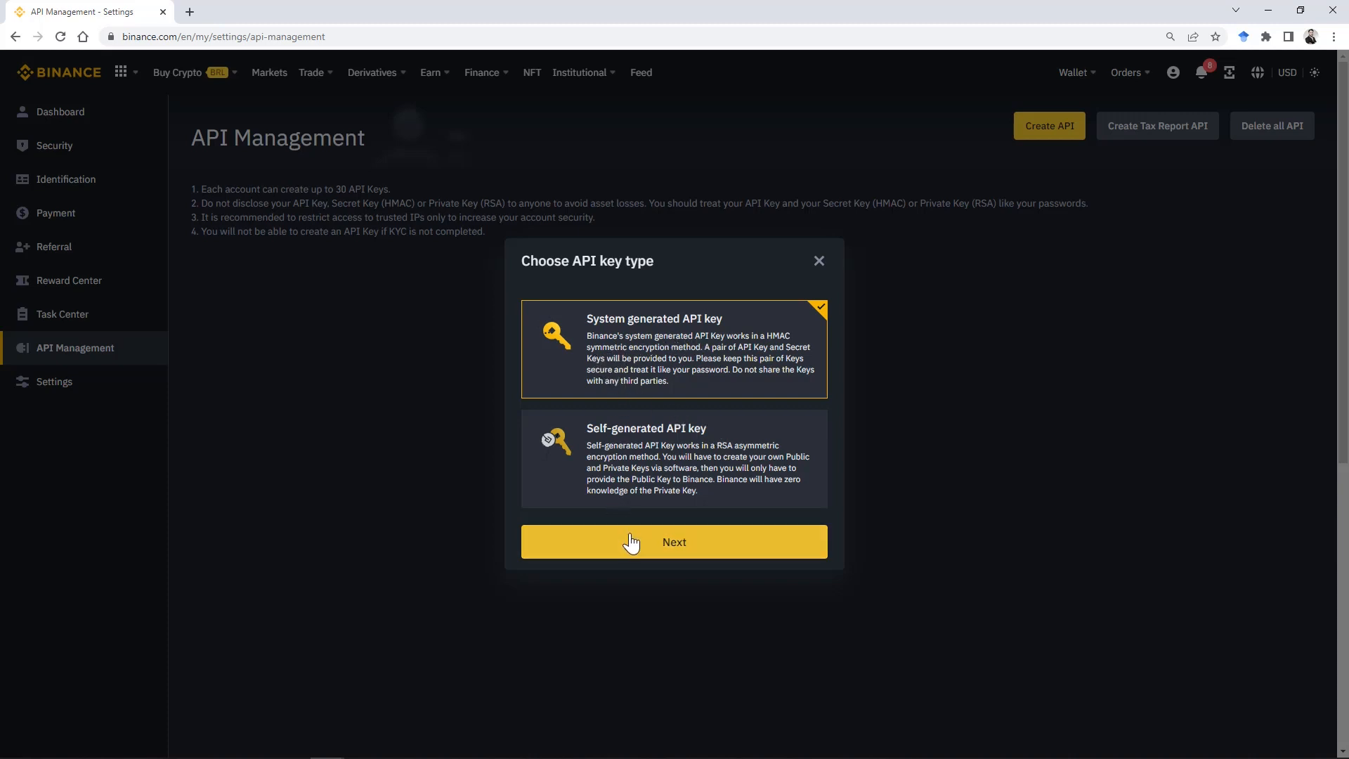
{"action": "left_click", "coordinate": [673, 541]}
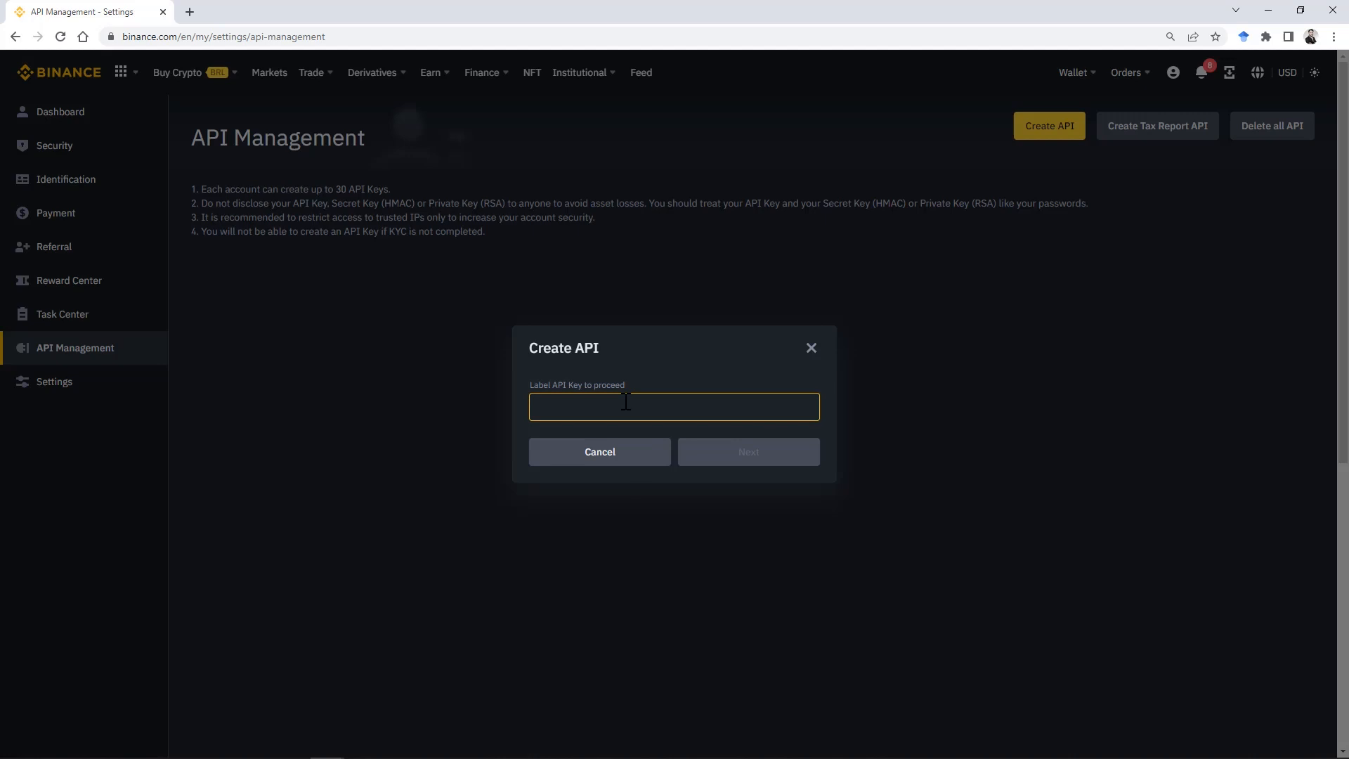
{"action": "left_click", "coordinate": [674, 406]}
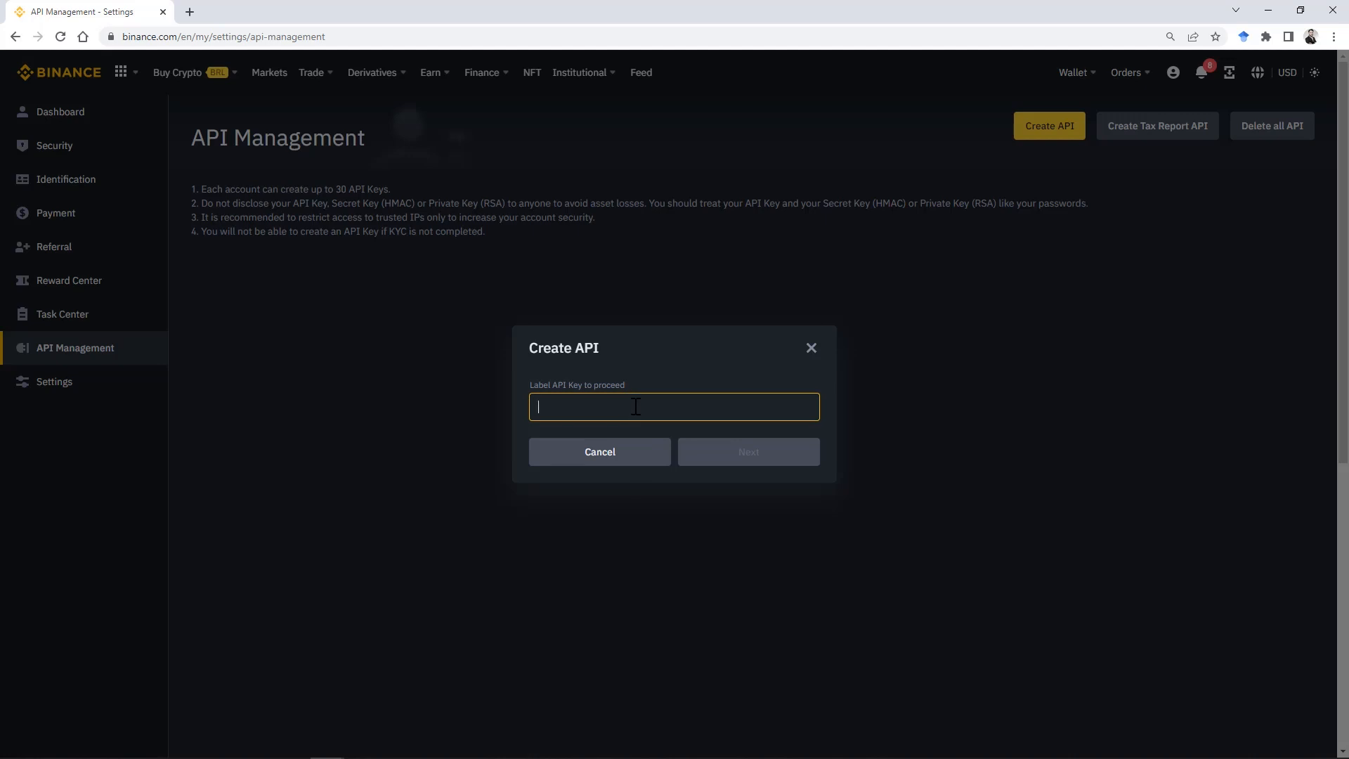
{"action": "left_click", "coordinate": [600, 451]}
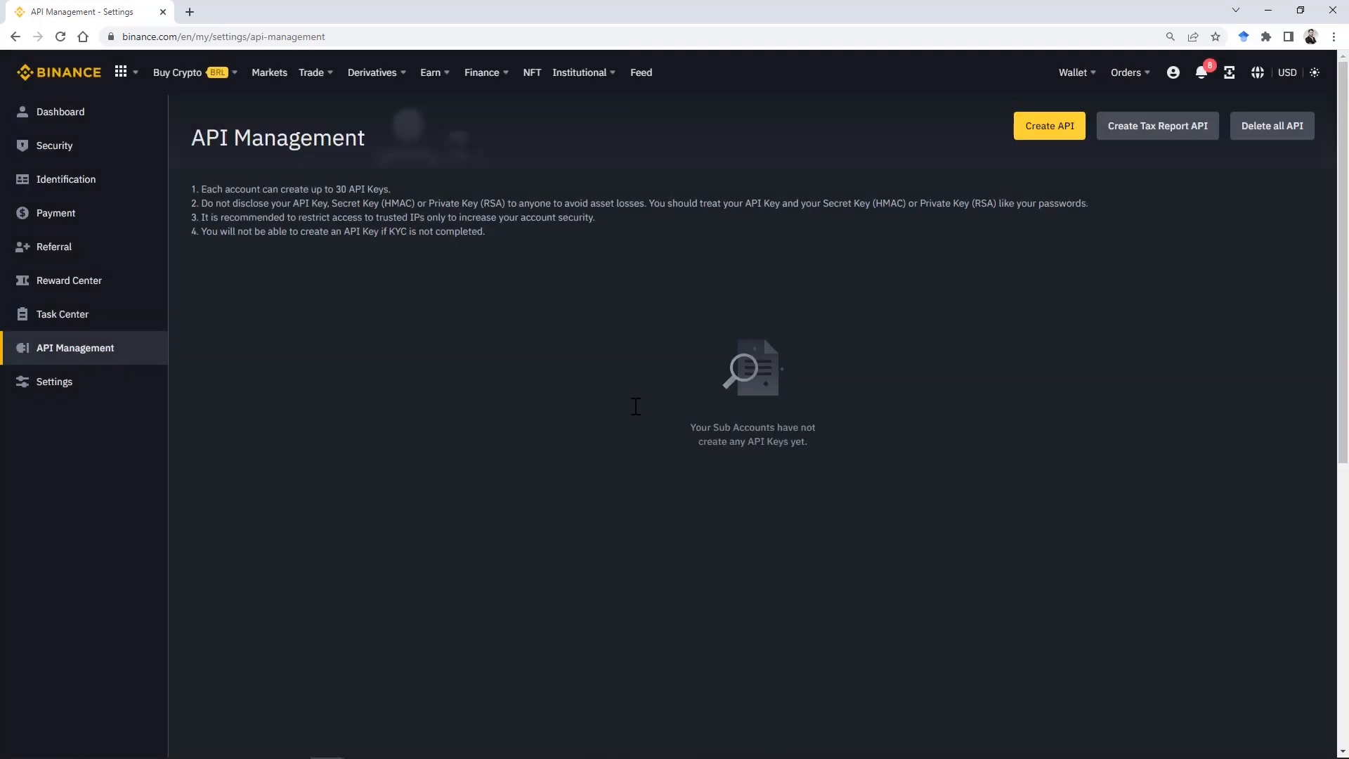
{"action": "left_click", "coordinate": [1048, 125]}
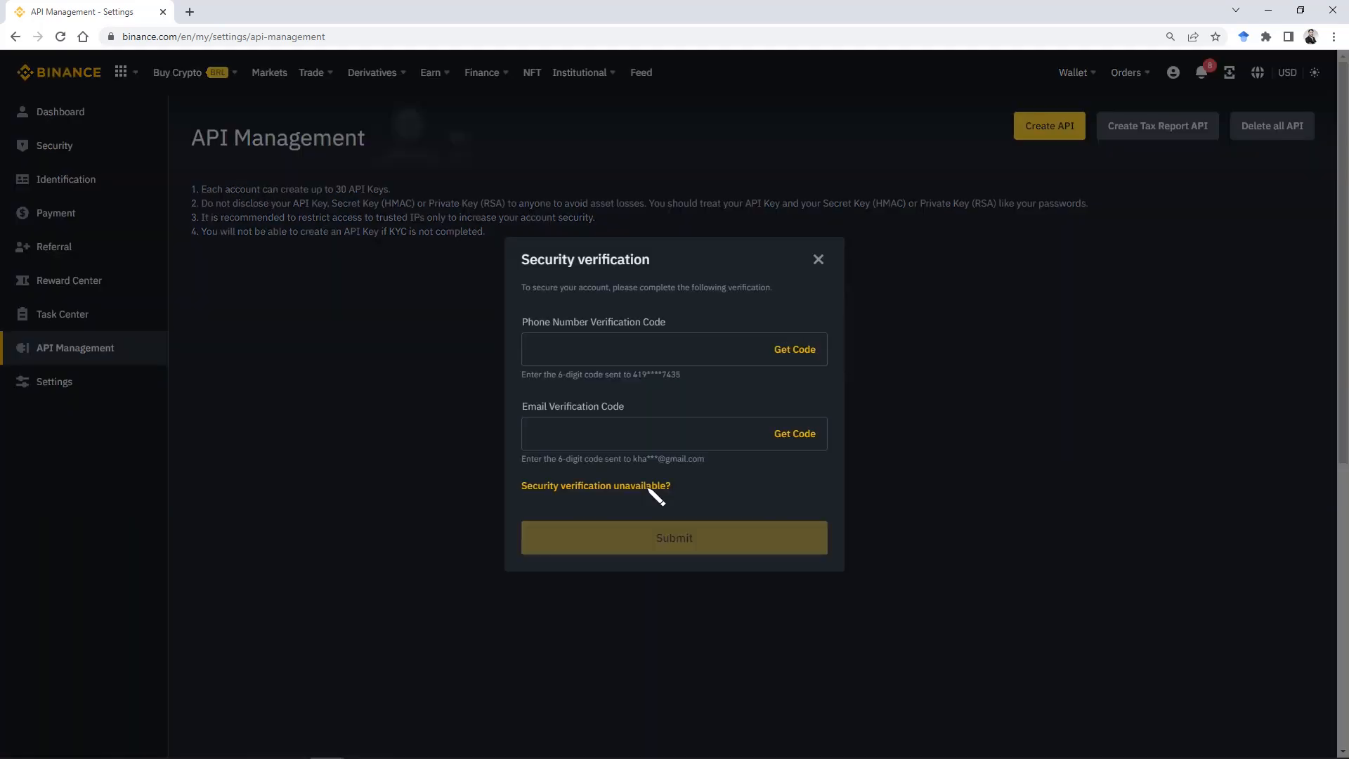
Verify the new key with phone and email codes and begin editing its restrictions.
{"action": "left_click", "coordinate": [793, 348]}
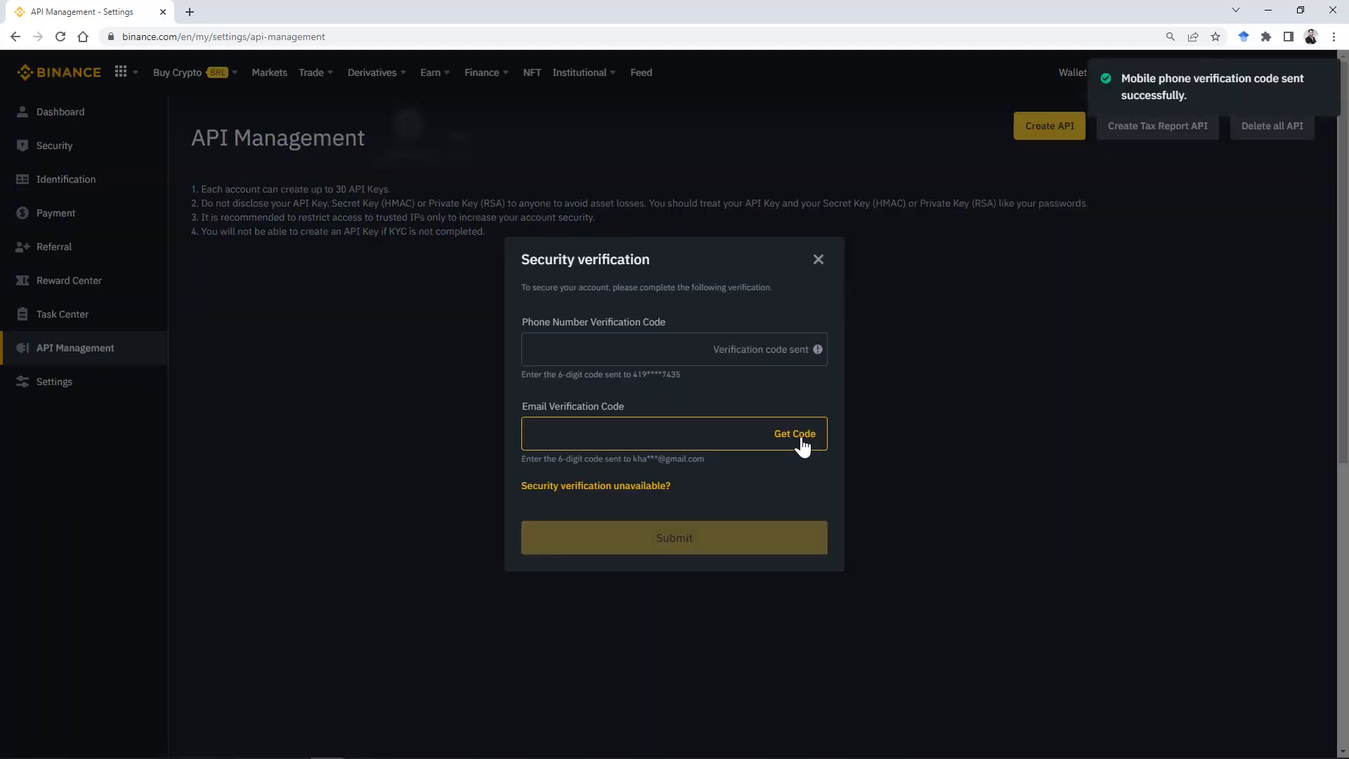
{"action": "left_click", "coordinate": [673, 537]}
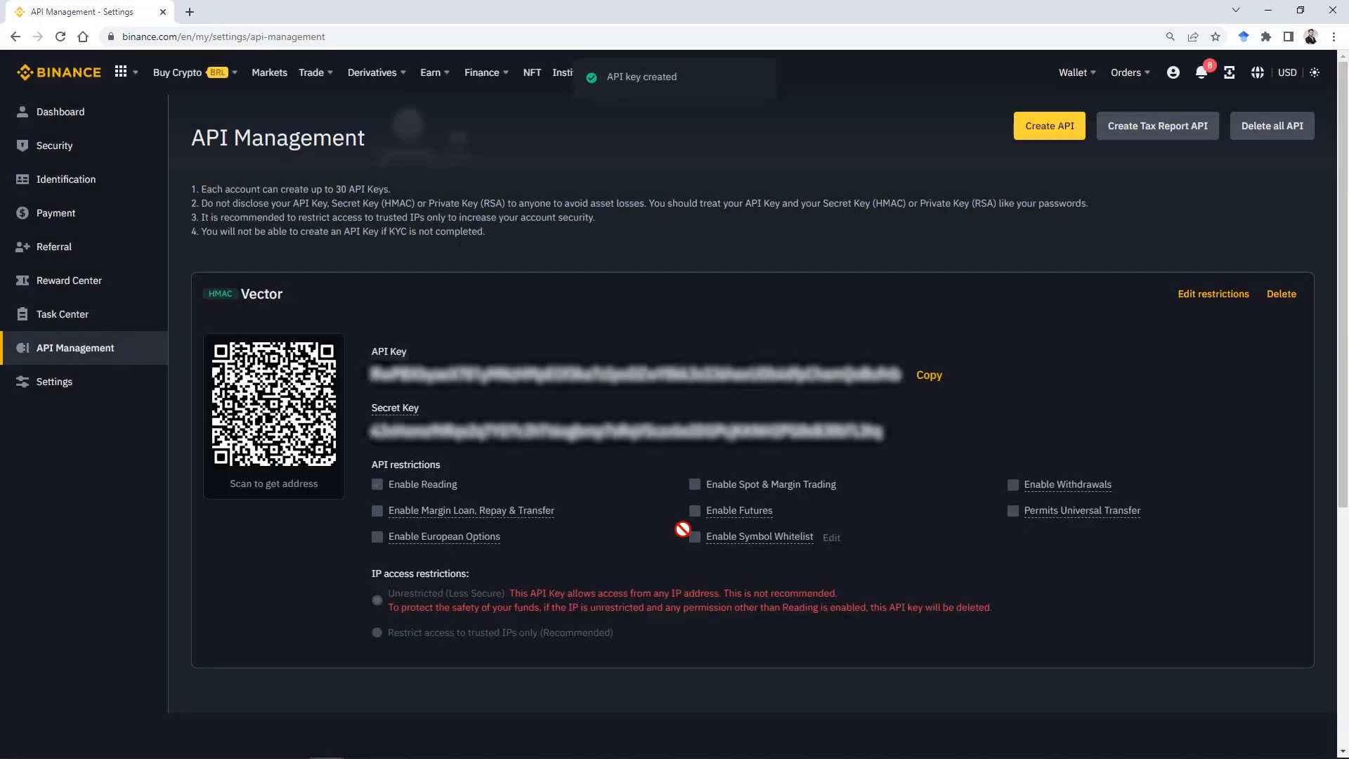
{"action": "left_click", "coordinate": [1212, 294]}
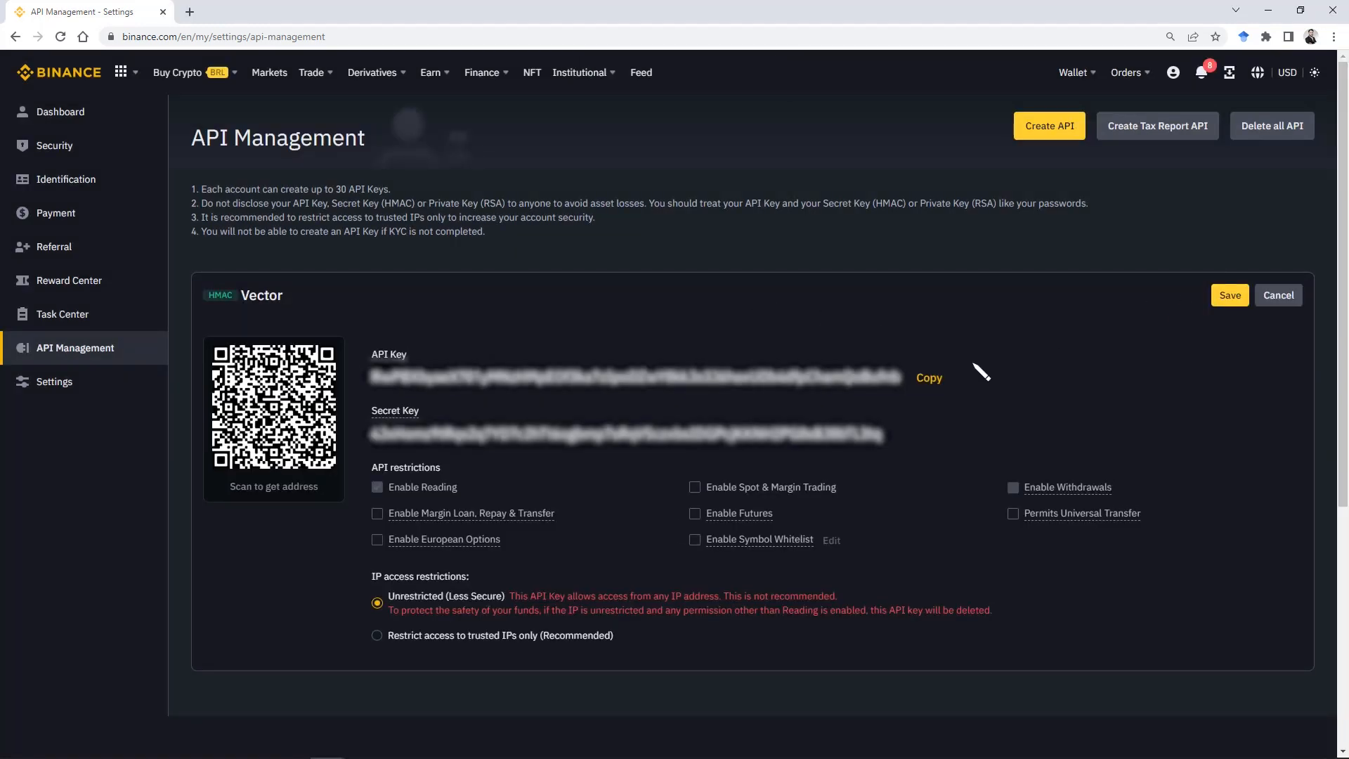
Enable Spot & Margin Trading for the Vector key, accept the warning, verify by phone and save.
{"action": "left_click", "coordinate": [694, 486]}
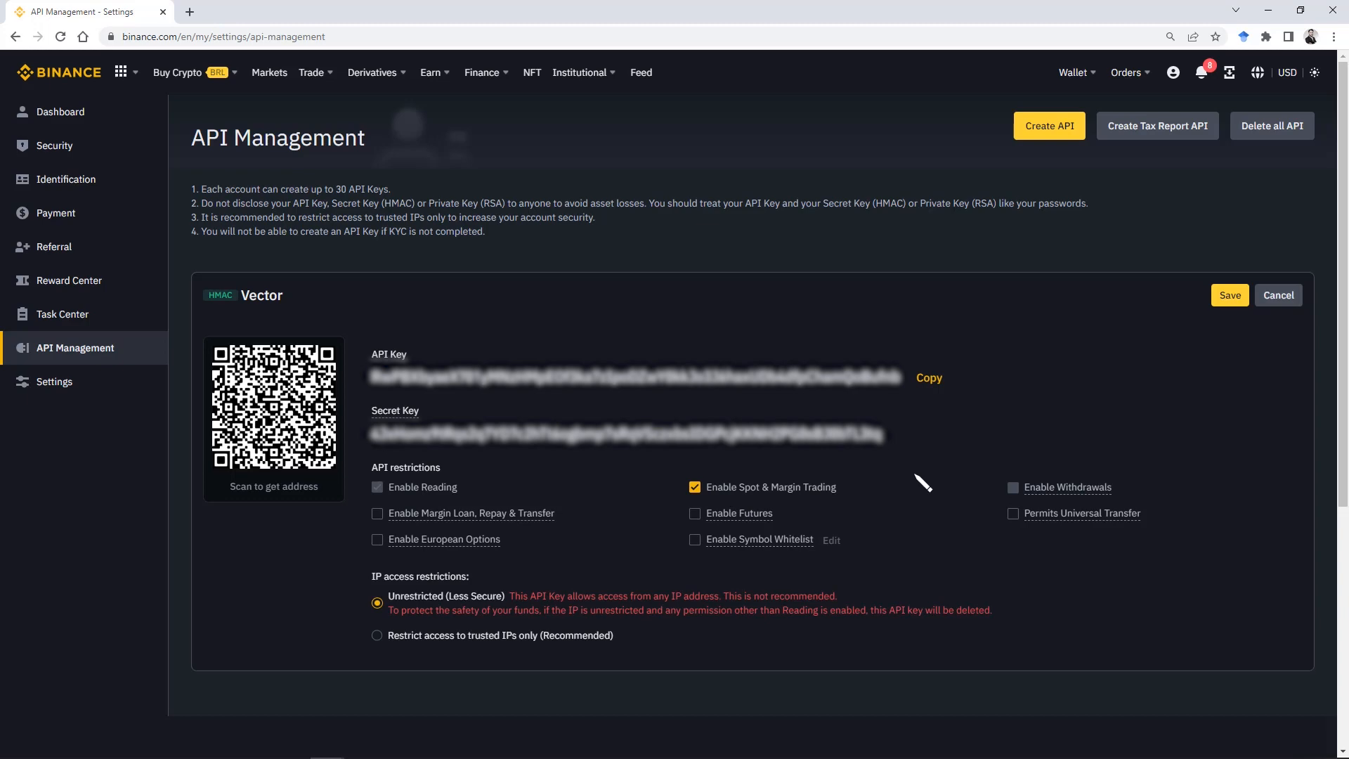
{"action": "left_click", "coordinate": [1228, 295]}
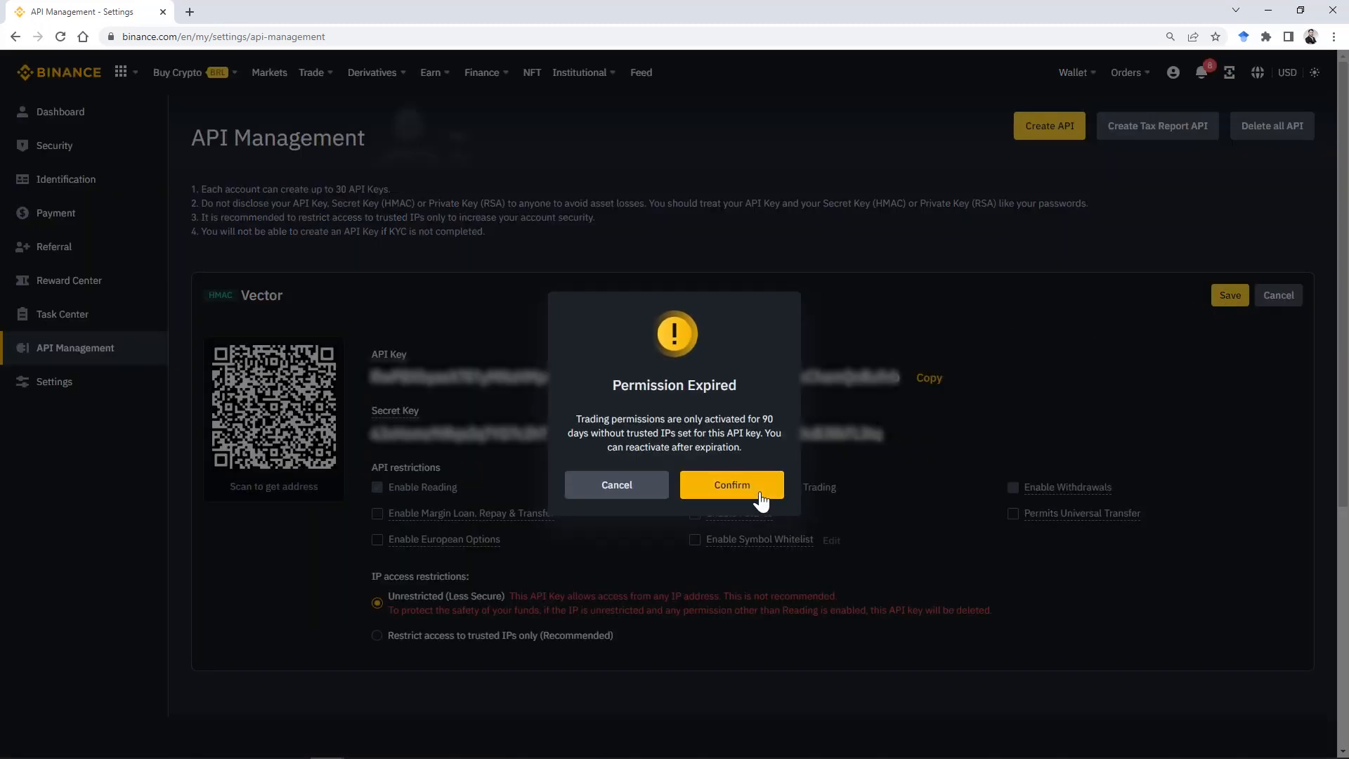
{"action": "left_click", "coordinate": [731, 485]}
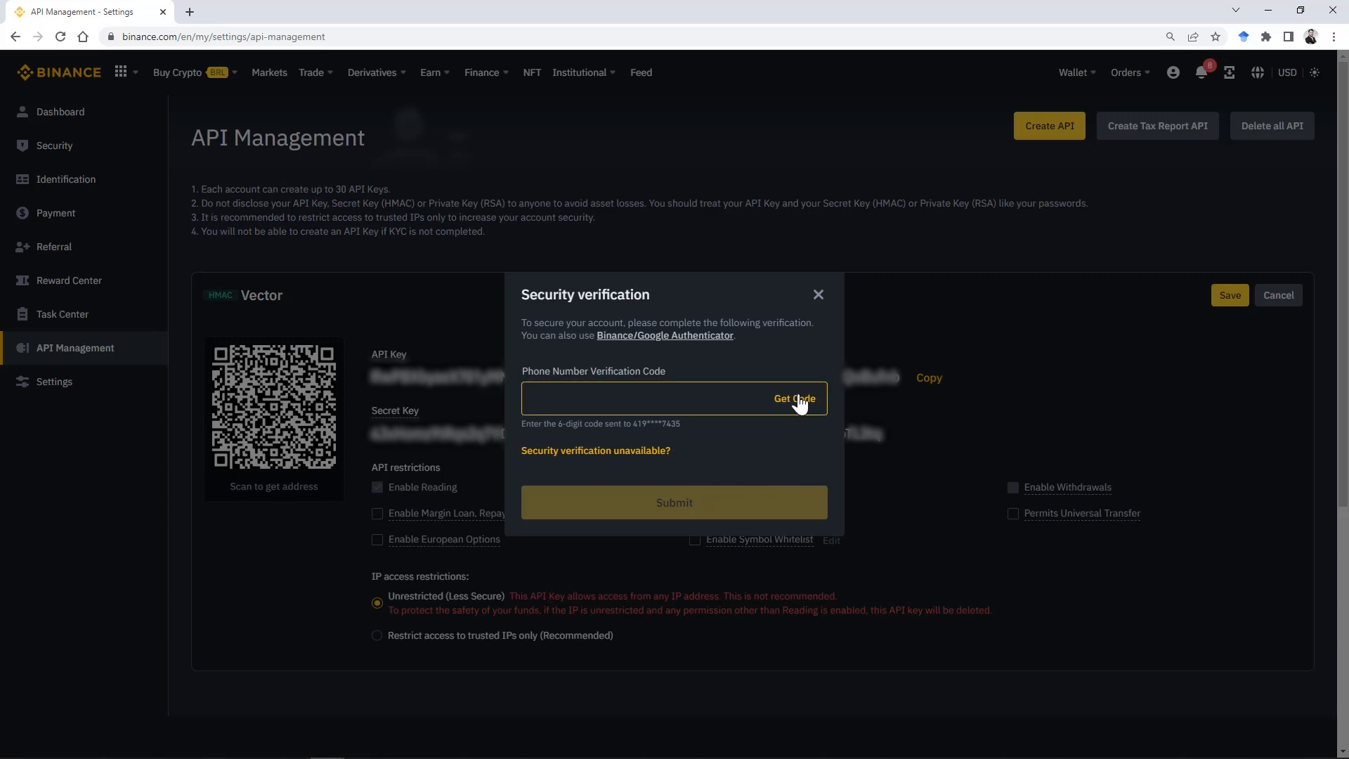
{"action": "left_click", "coordinate": [792, 398]}
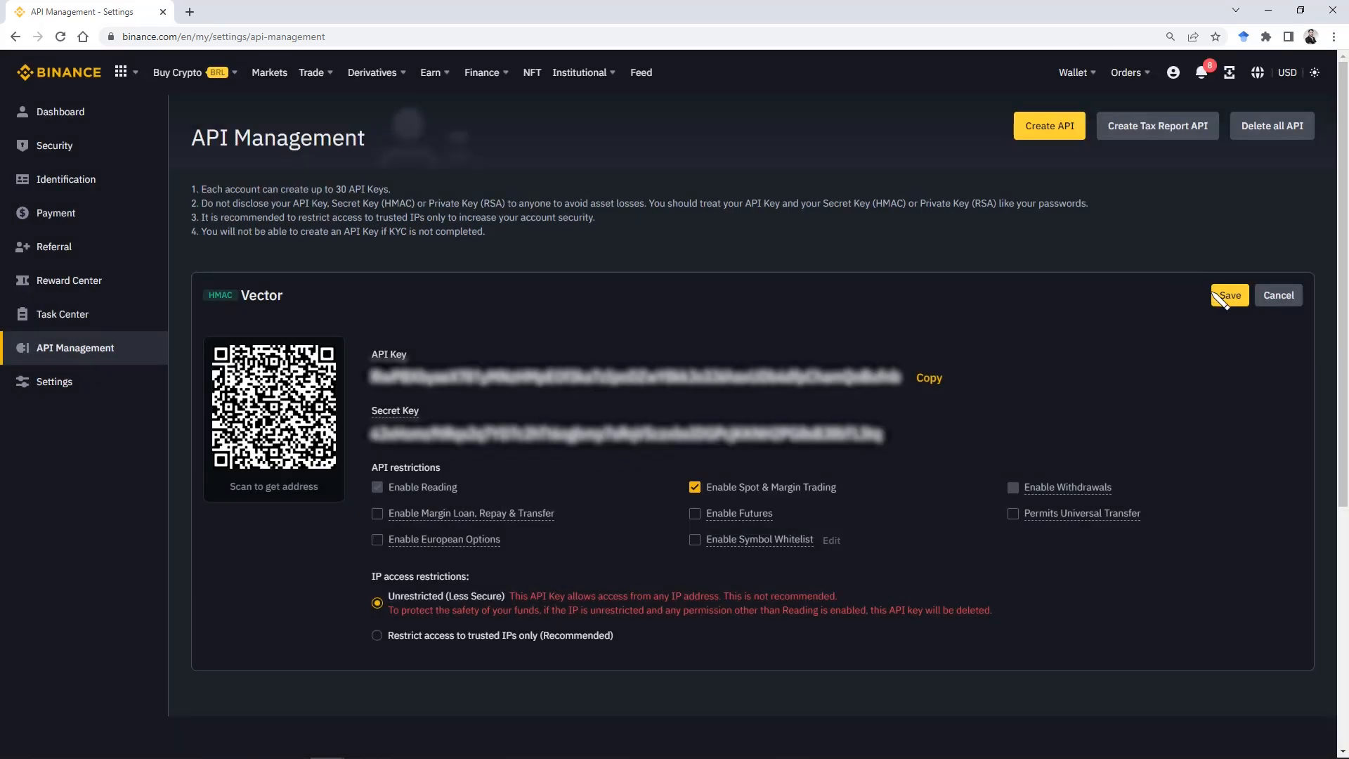
{"action": "left_click", "coordinate": [1229, 295]}
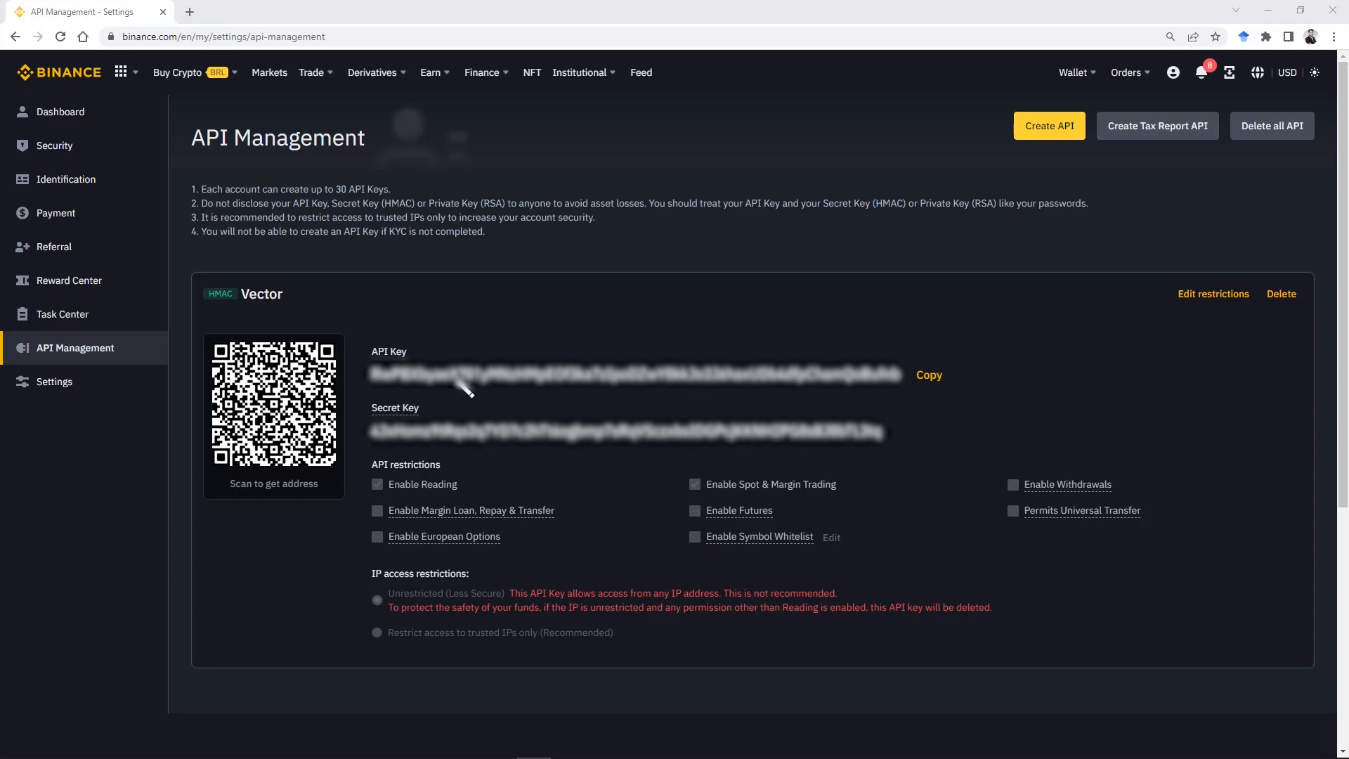
{"action": "mouse_move", "coordinate": [891, 332]}
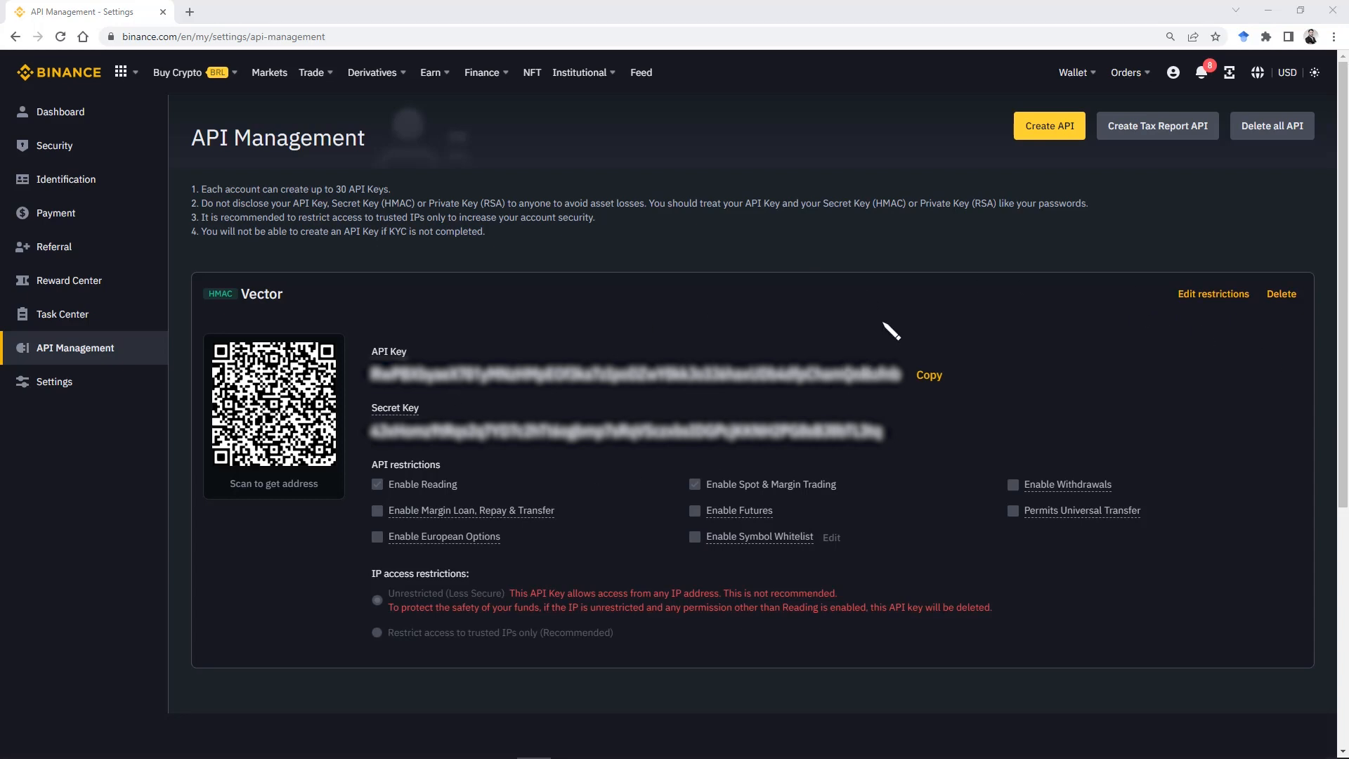
{"action": "mouse_move", "coordinate": [888, 334]}
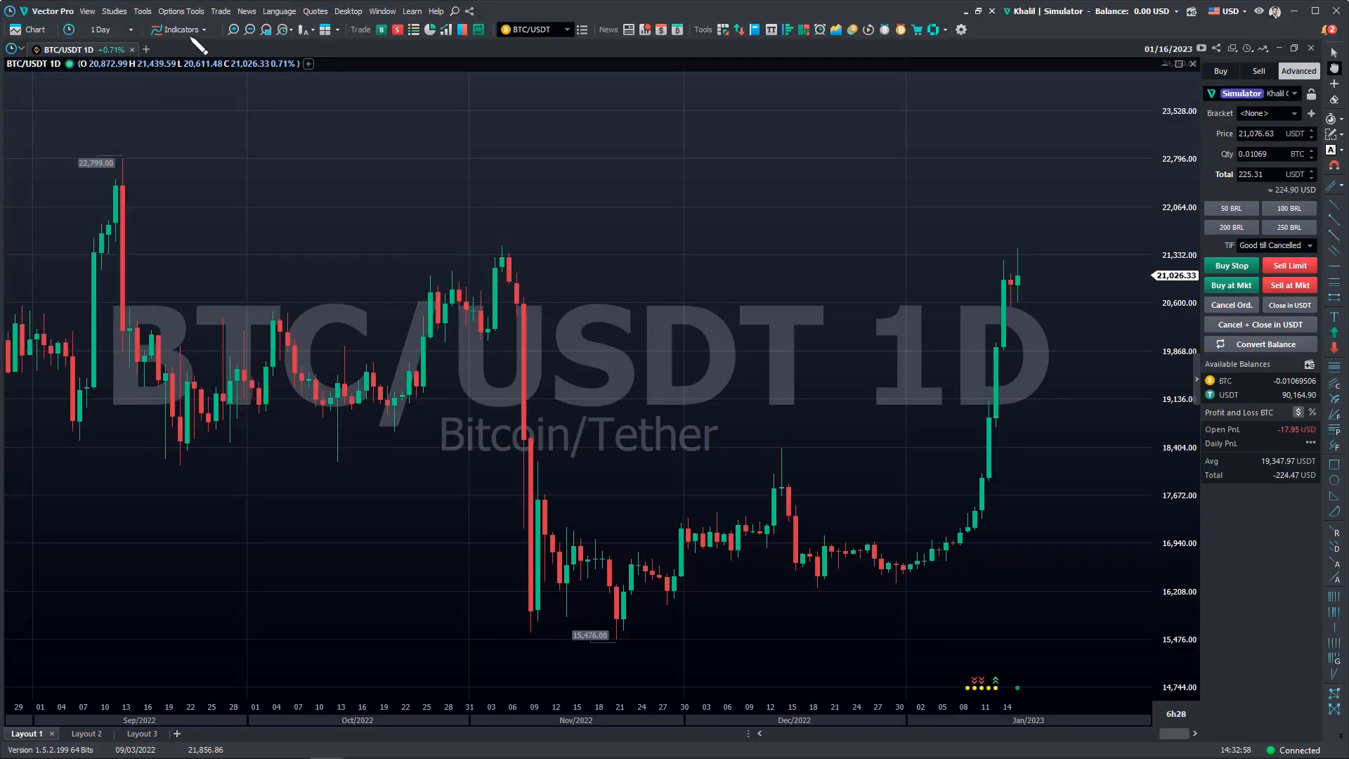
Start the Add Exchange Account flow in Vector Pro with the Exchange Account type.
{"action": "left_click", "coordinate": [221, 12]}
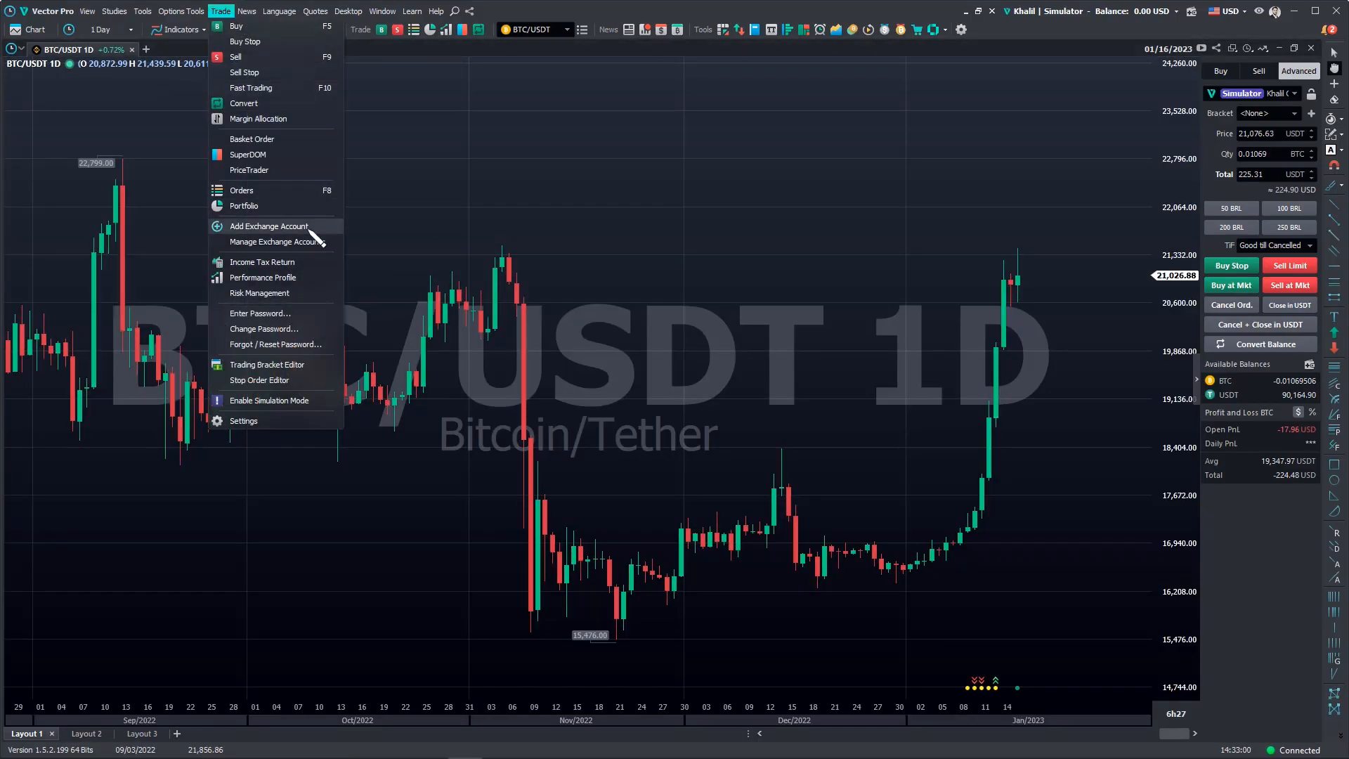
{"action": "left_click", "coordinate": [268, 226]}
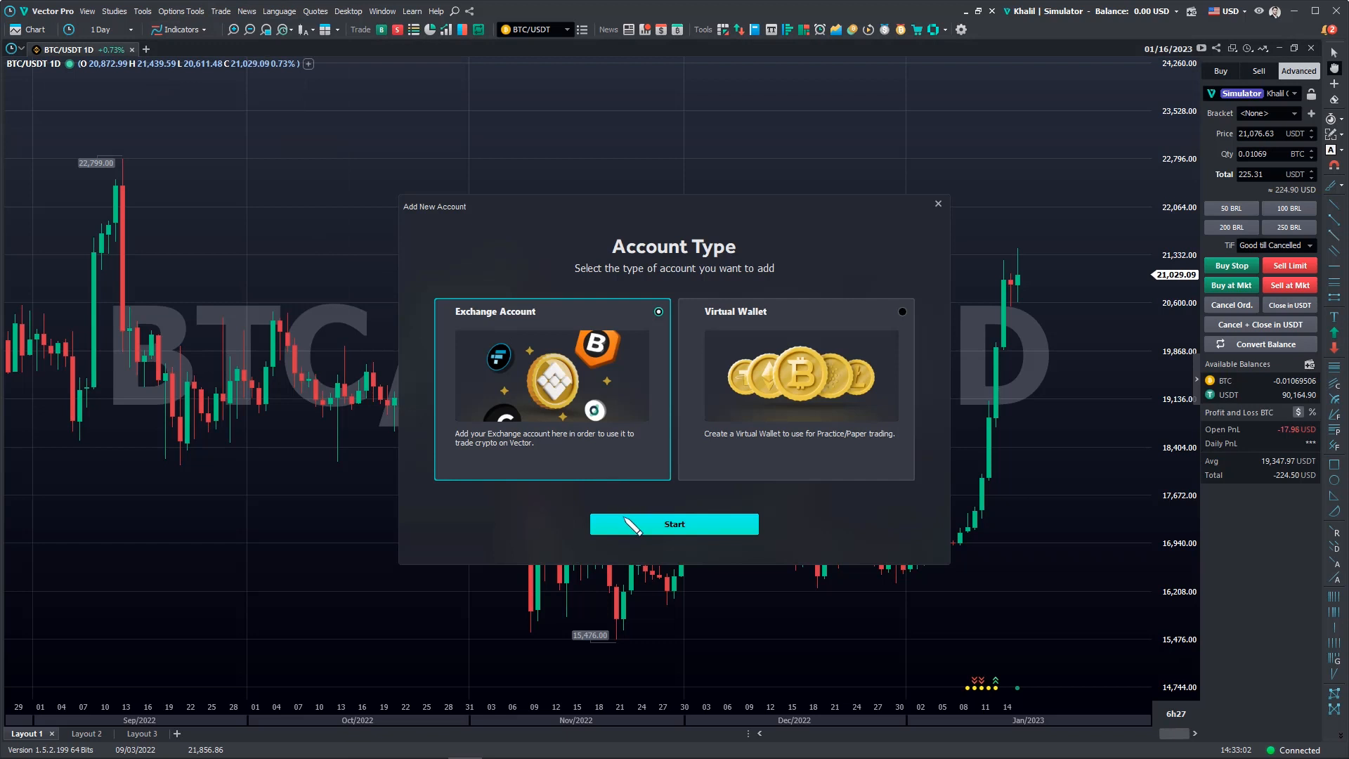
{"action": "left_click", "coordinate": [673, 524]}
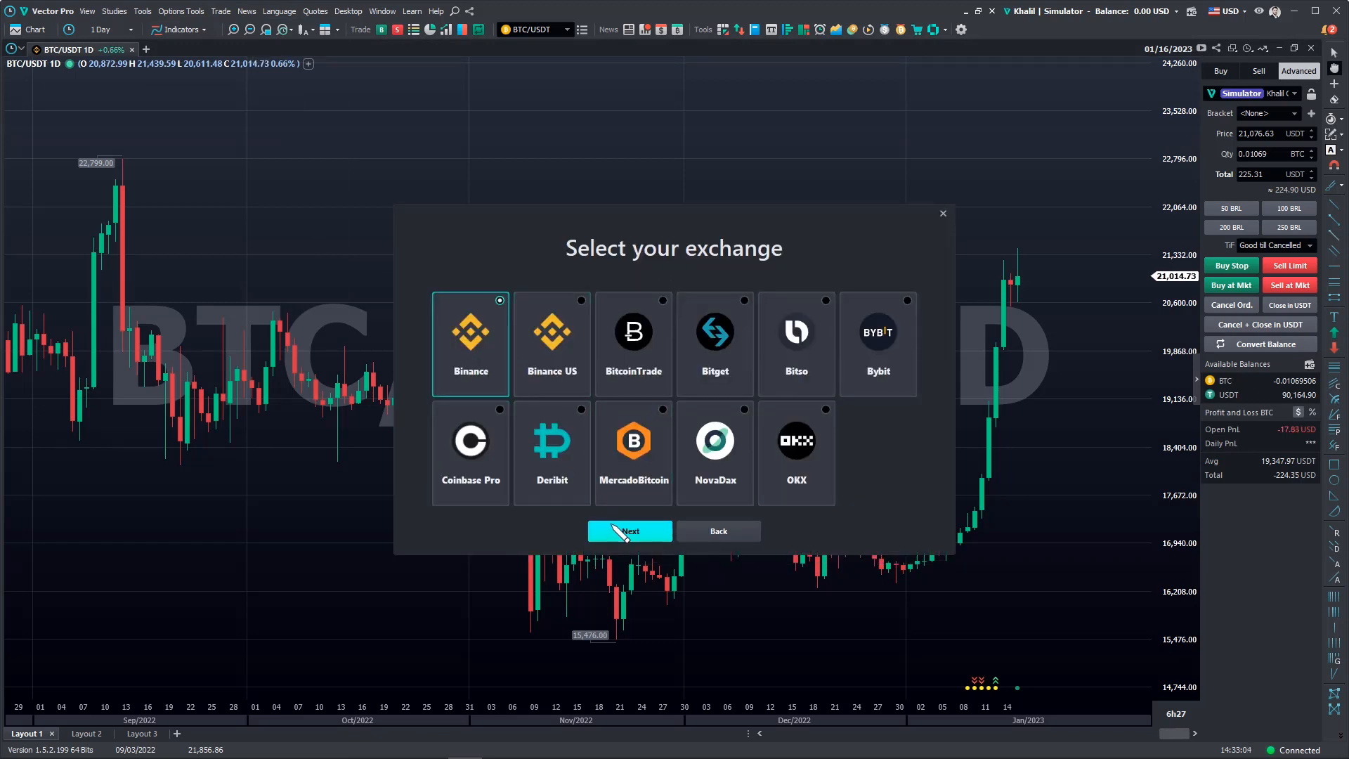
Add the Binance account using the Vector API key and secret.
{"action": "left_click", "coordinate": [630, 531]}
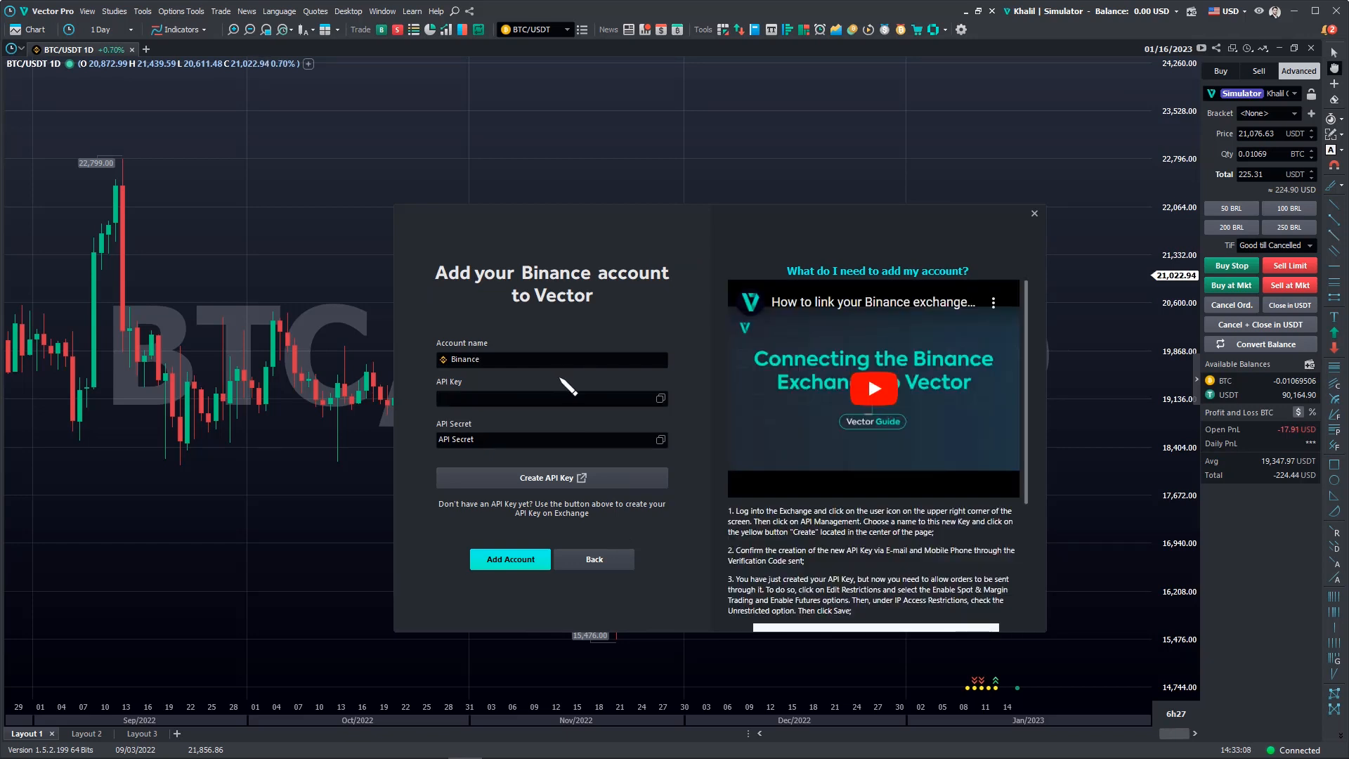
{"action": "mouse_move", "coordinate": [567, 385]}
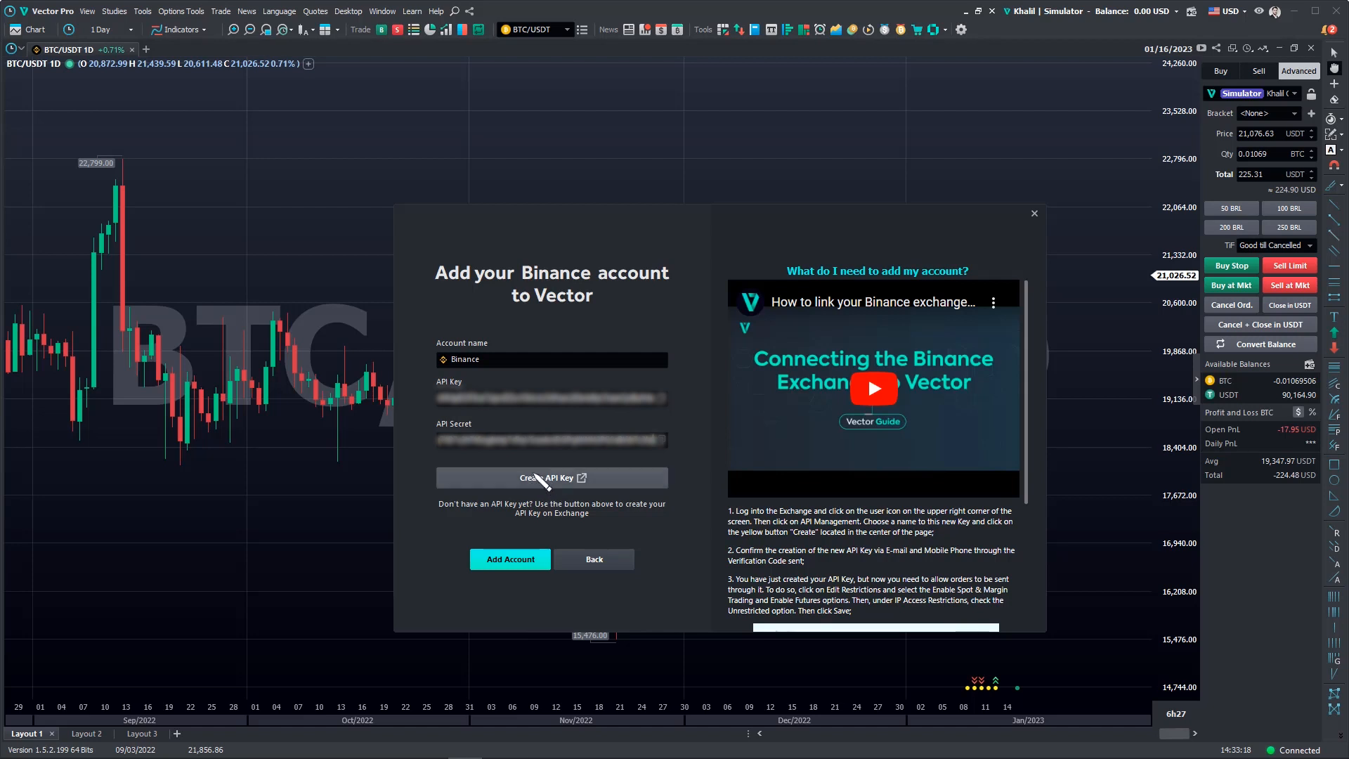
{"action": "mouse_move", "coordinate": [532, 534]}
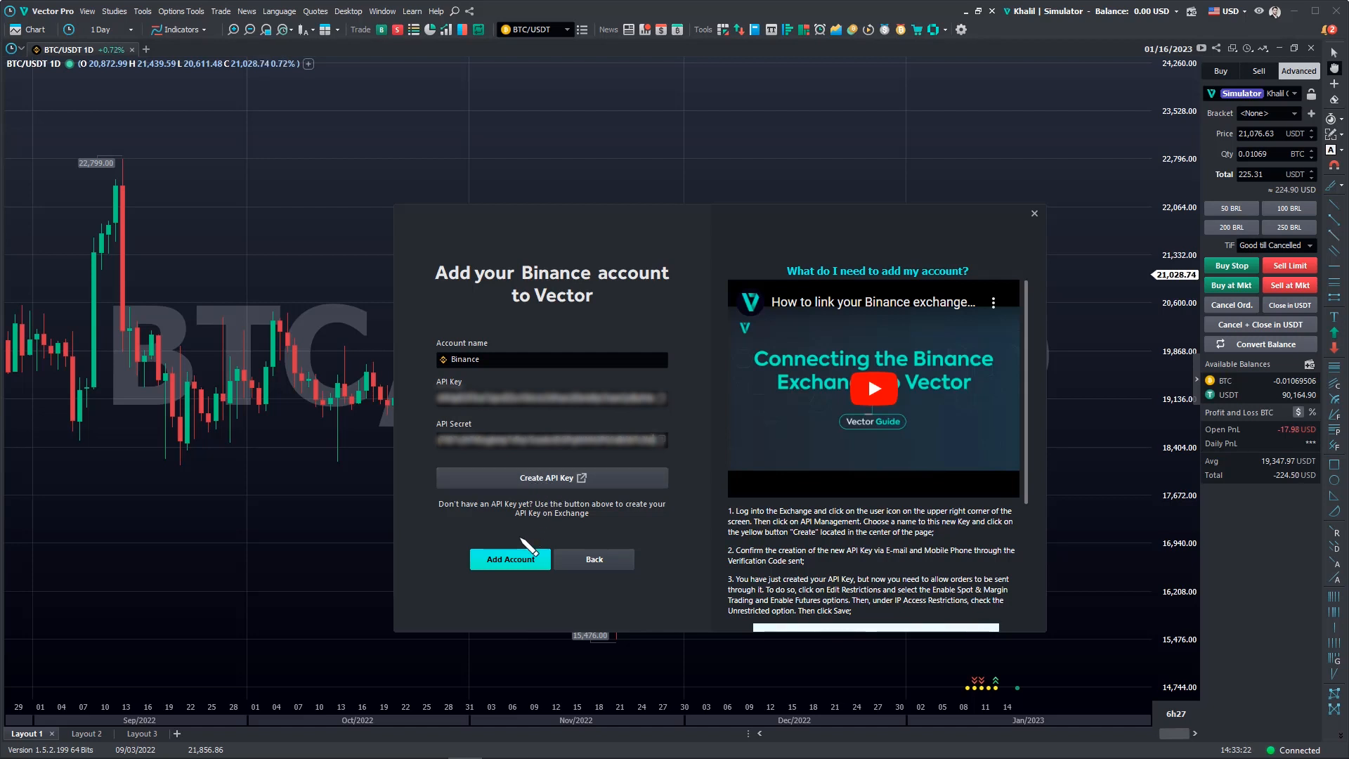
{"action": "left_click", "coordinate": [509, 558]}
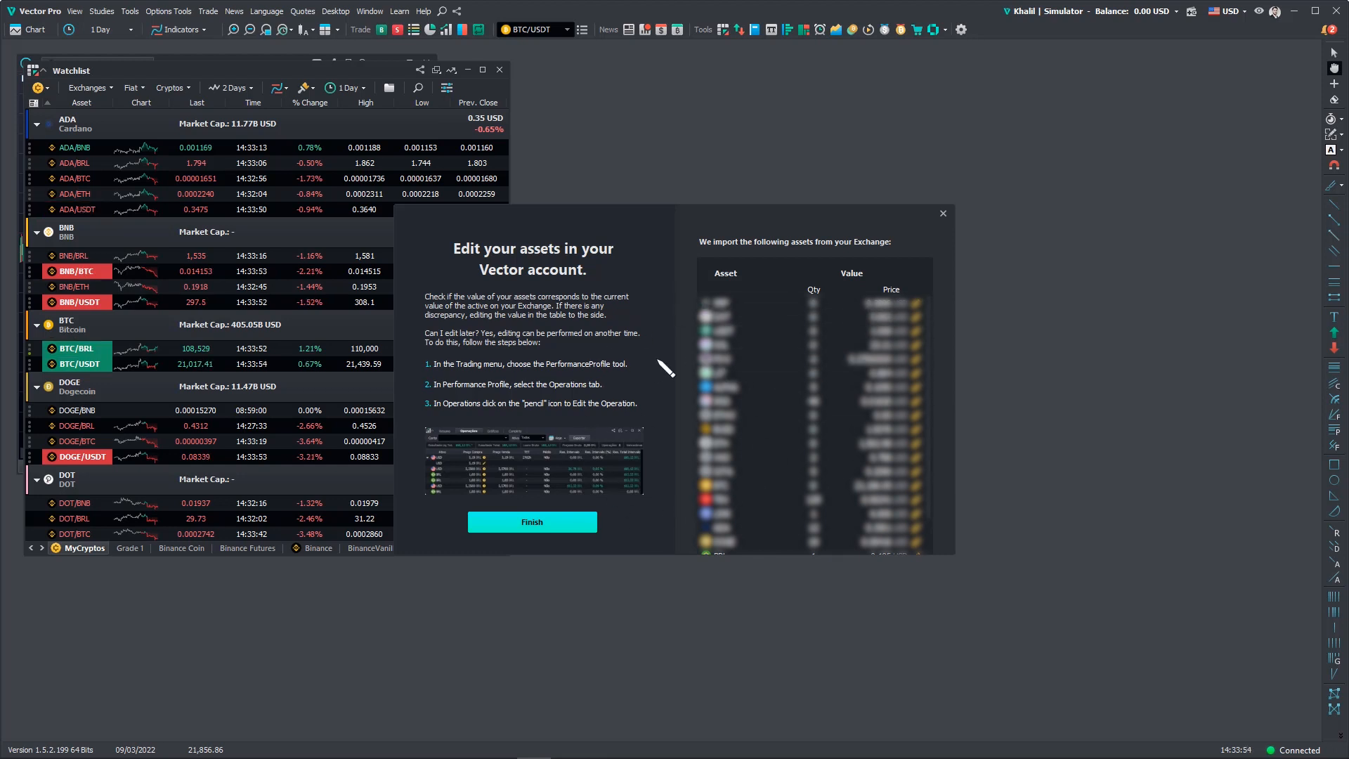
Finish the asset import, returning to the watchlist with Binance linked.
{"action": "left_click", "coordinate": [531, 522]}
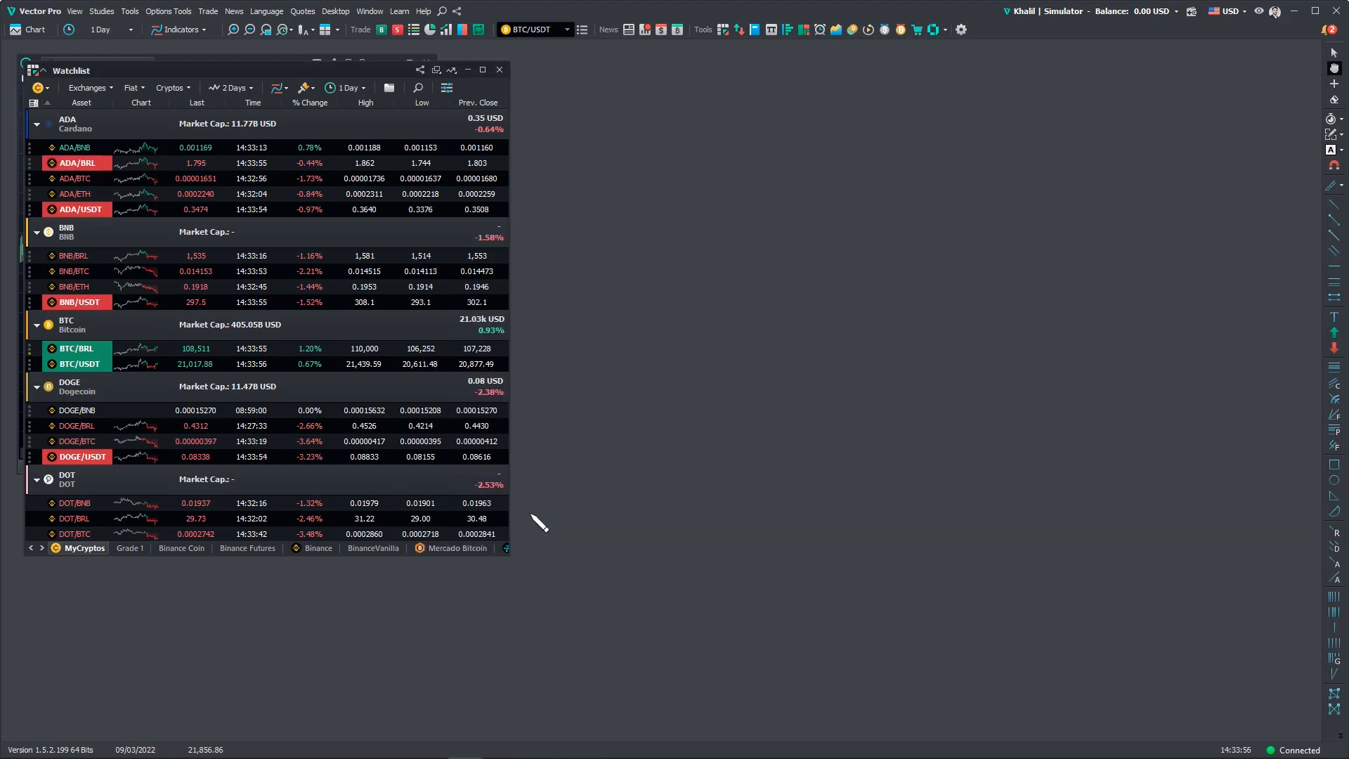